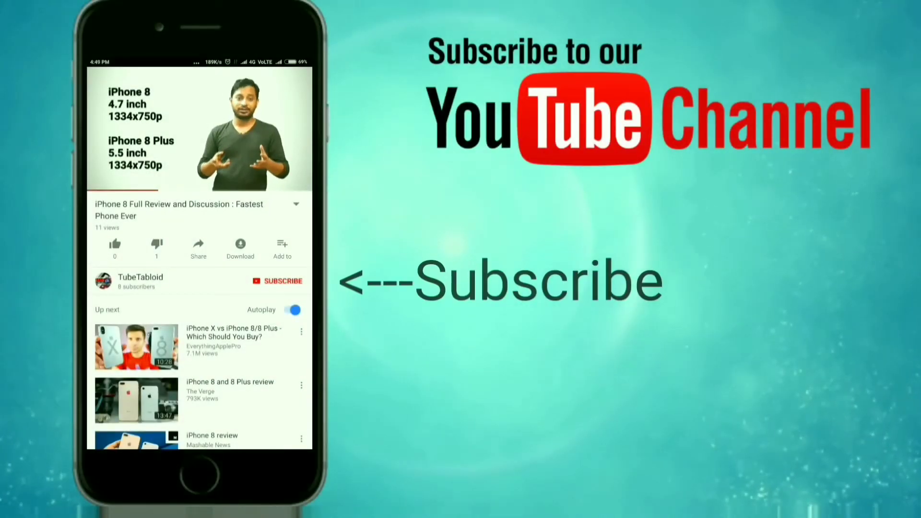
- Subscribe to TubeTabloid and enable all upload notifications via the bell
click(281, 281)
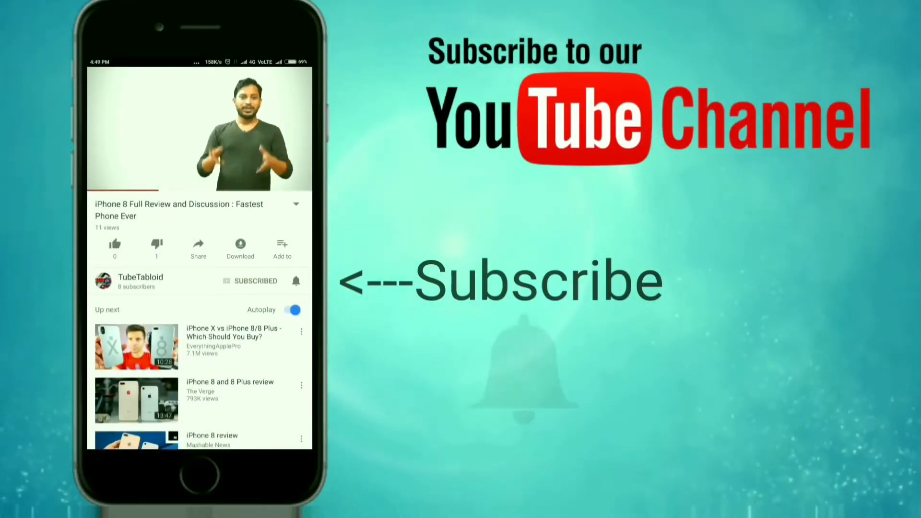
click(297, 281)
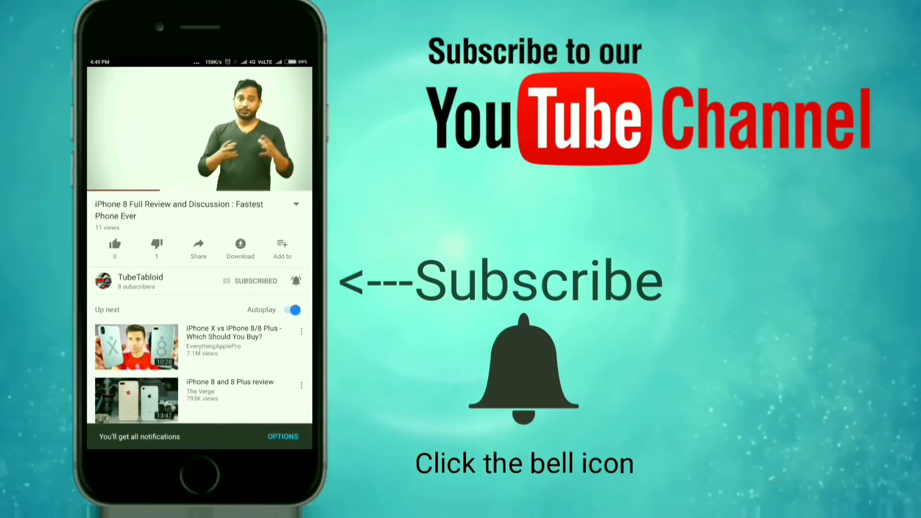